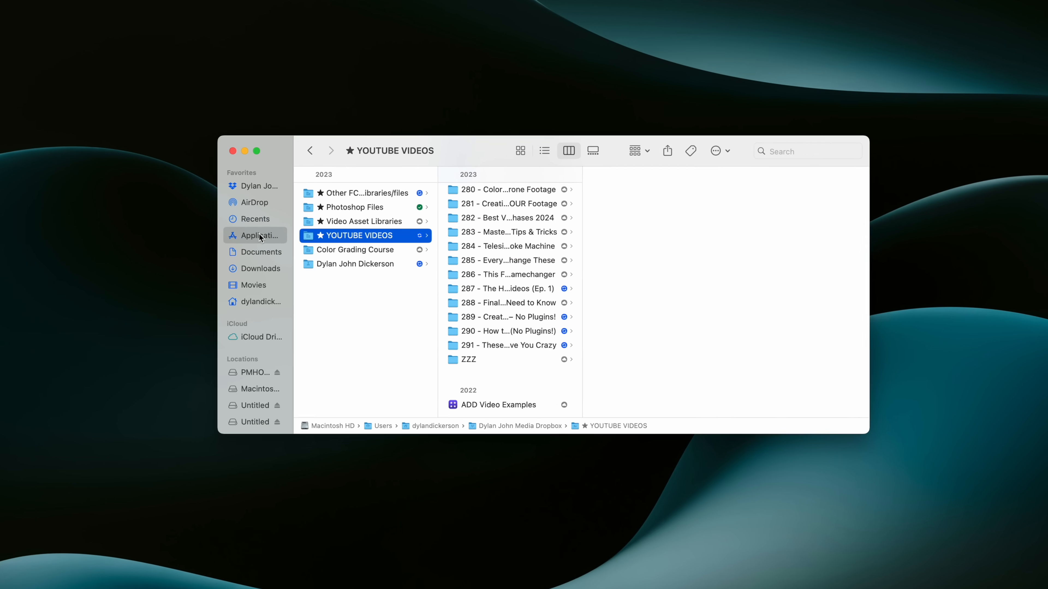
Compress the Final Cut Pro app in Applications into a zipped backup copy.
left_click(262, 236)
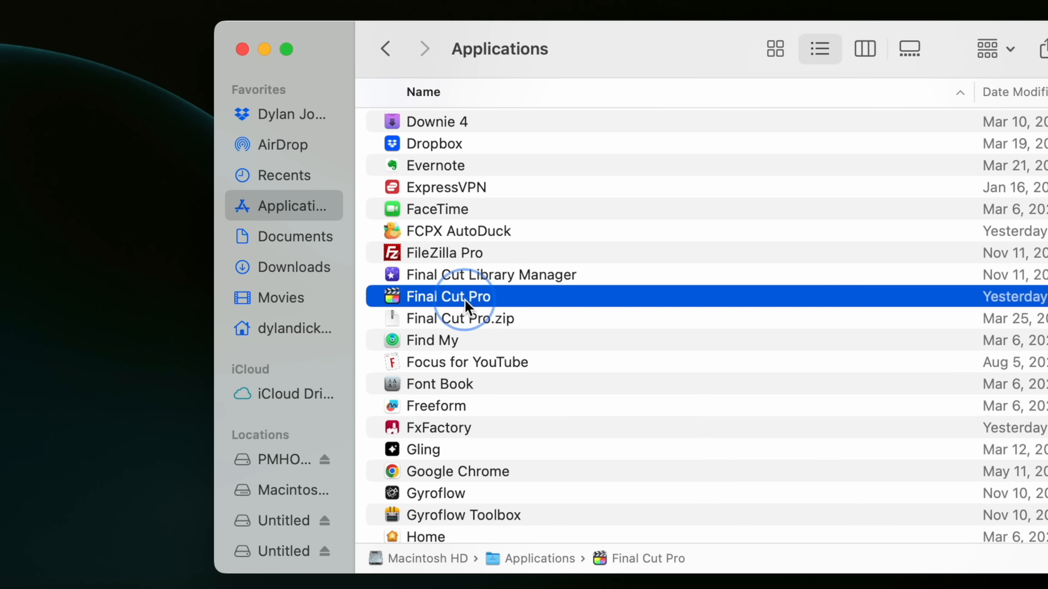
right_click(449, 297)
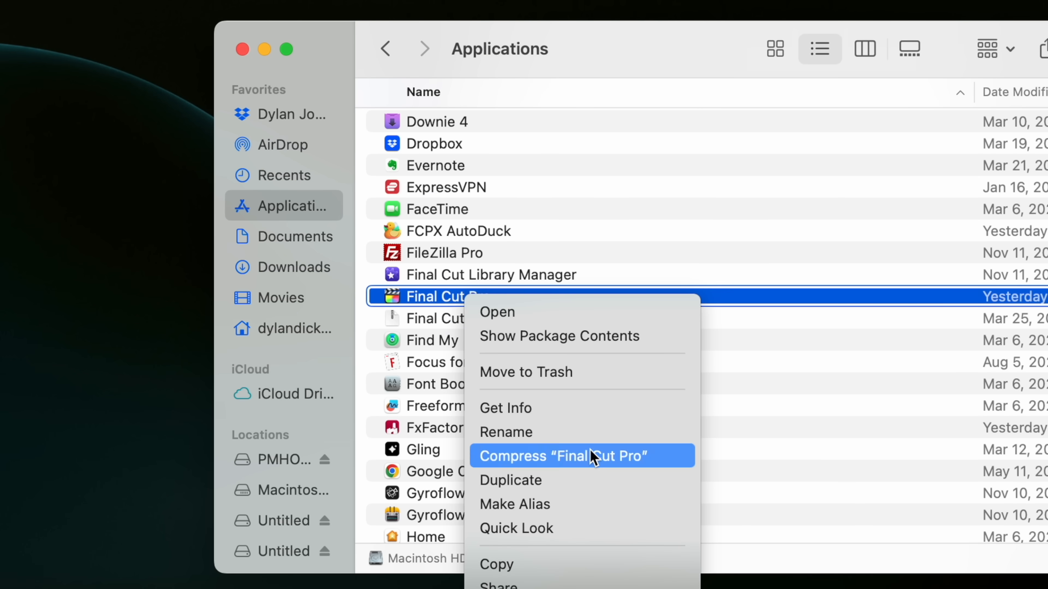
left_click(563, 456)
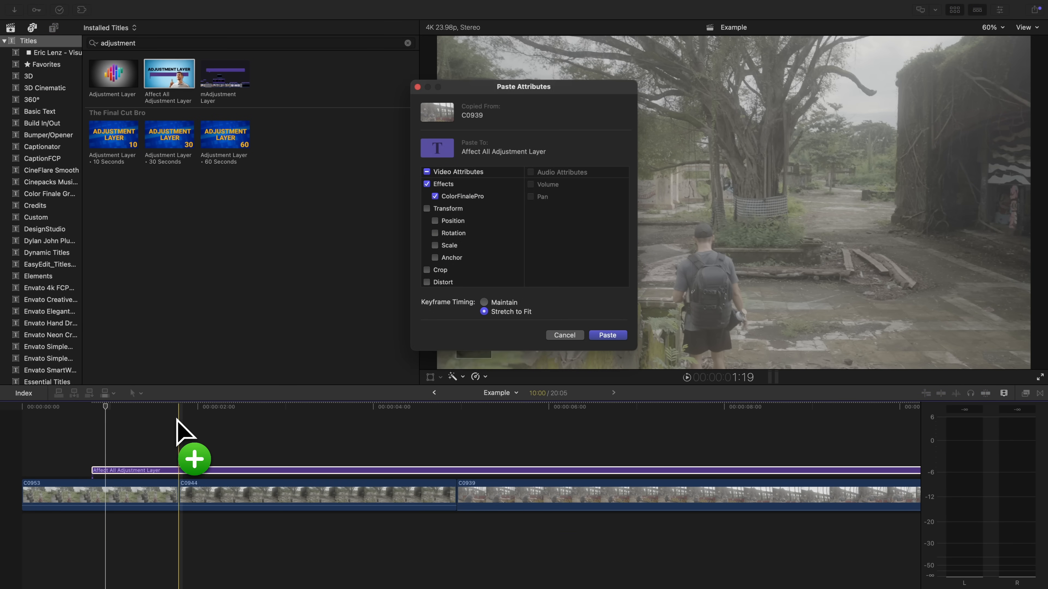
Paste clip C0939's ColorFinalePro effects onto the adjustment layer and scrub the graded footage.
left_click(606, 335)
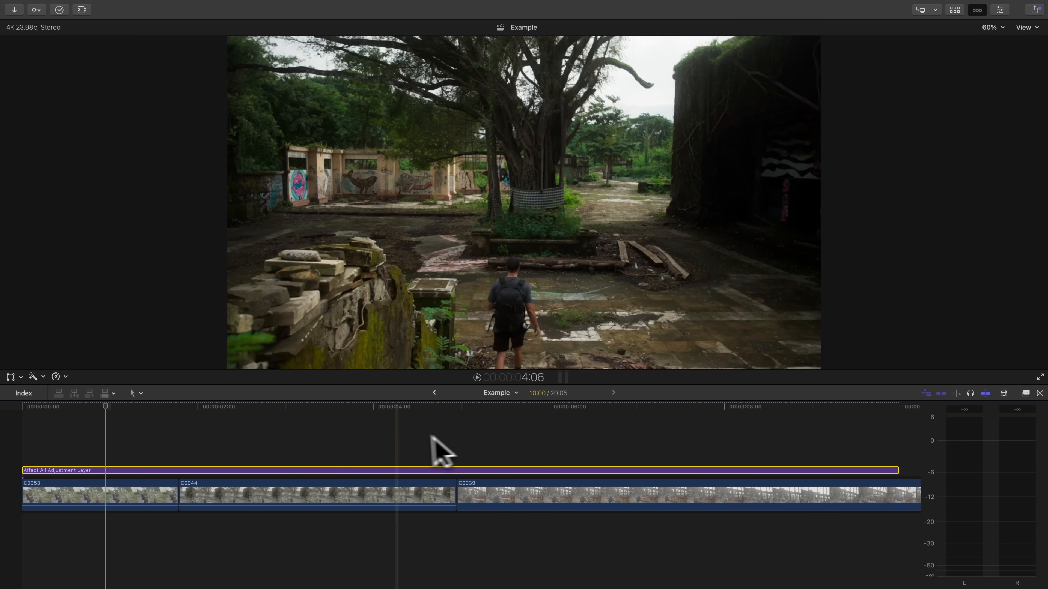
left_click(144, 468)
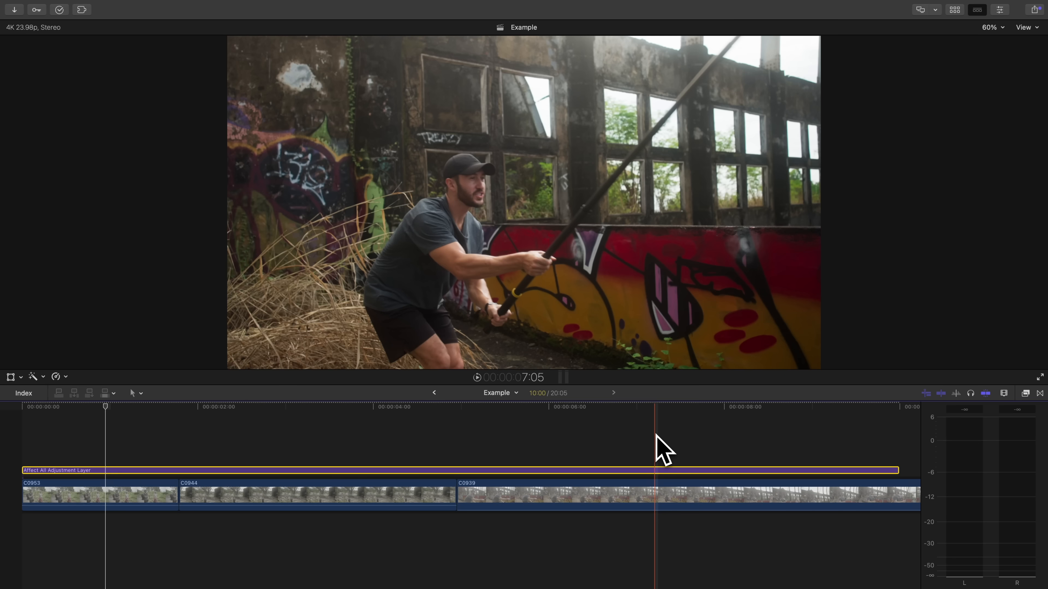
left_click(259, 14)
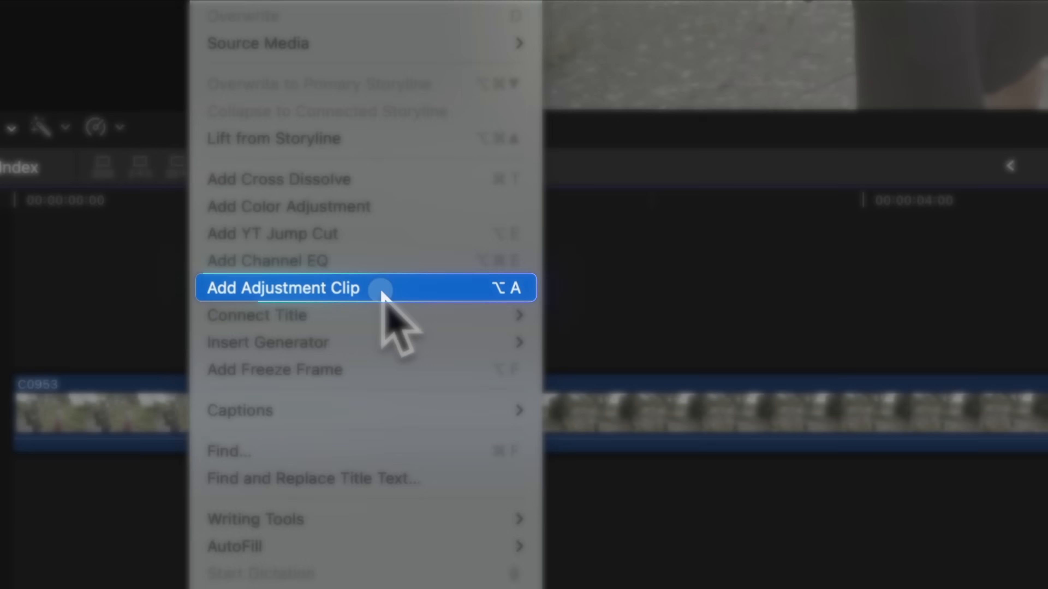
Add a built-in adjustment clip above the timeline footage via Edit > Add Adjustment Clip.
left_click(282, 288)
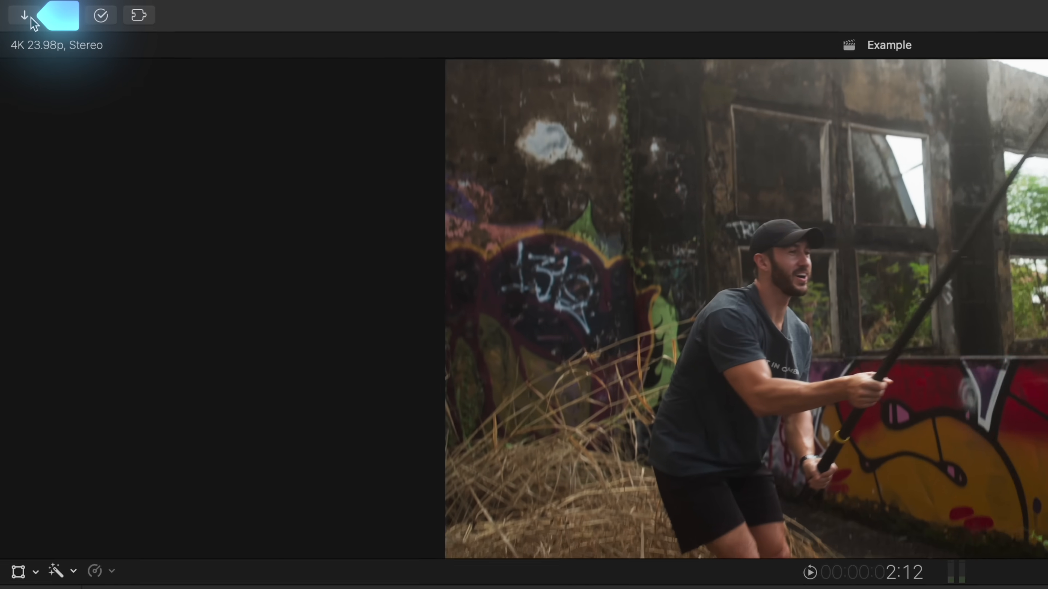
Open Image Playground from the Import button, cancel it, then reopen it via File > Import.
left_click(24, 14)
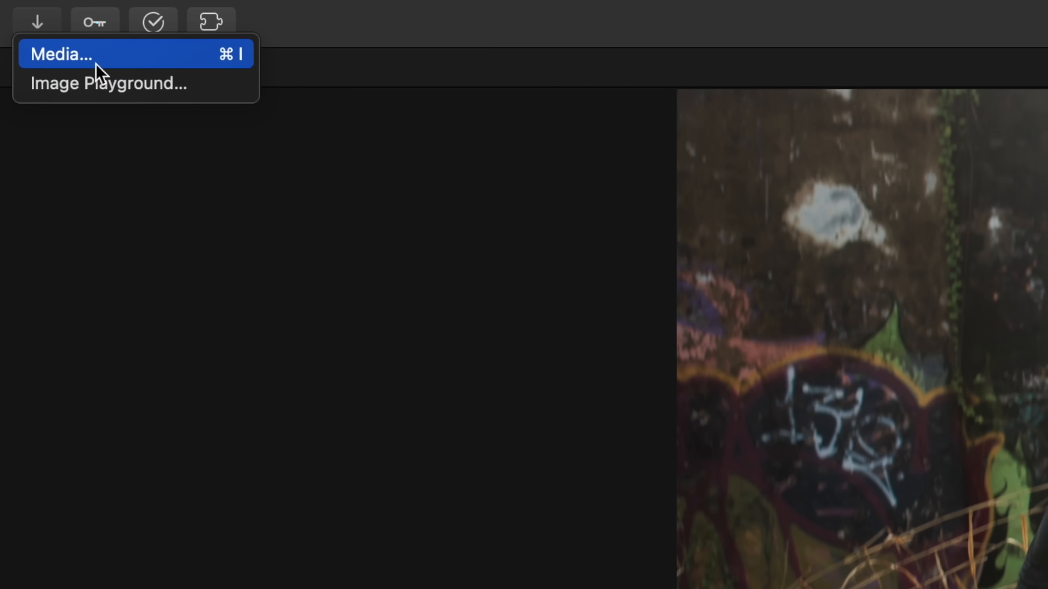
left_click(108, 84)
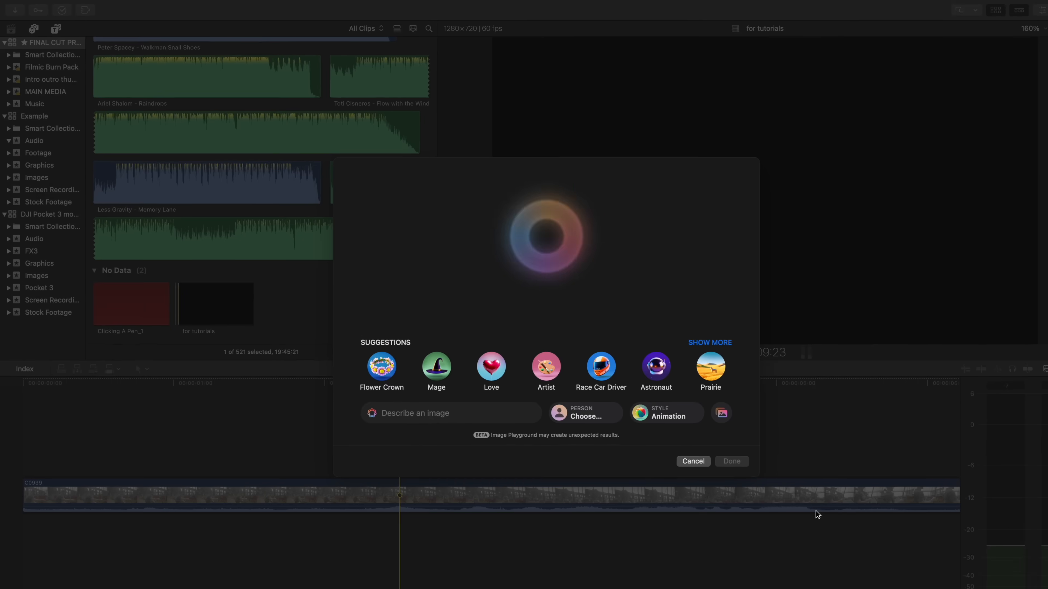
left_click(105, 7)
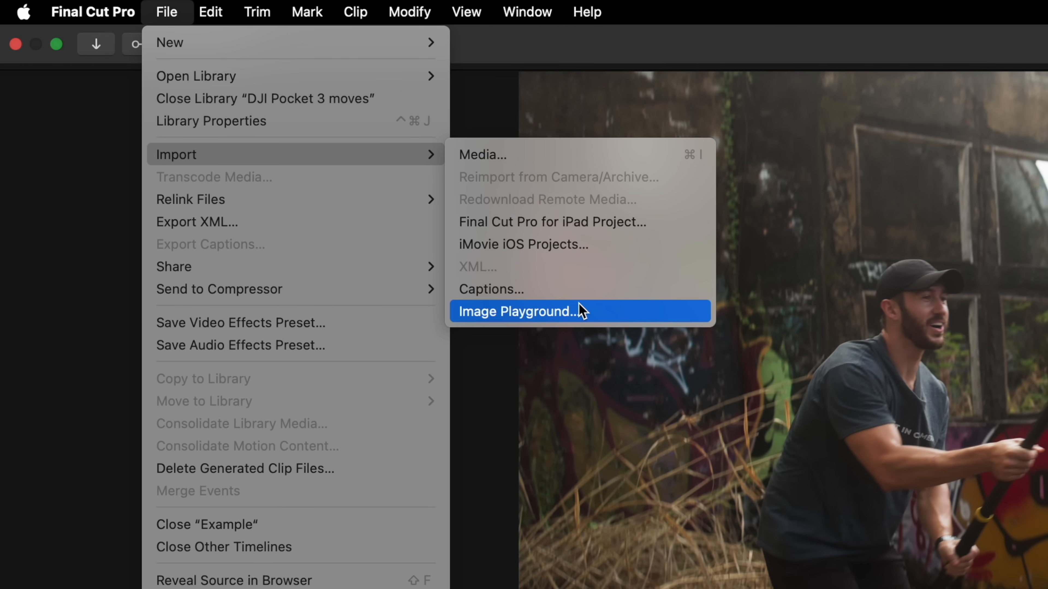
left_click(521, 312)
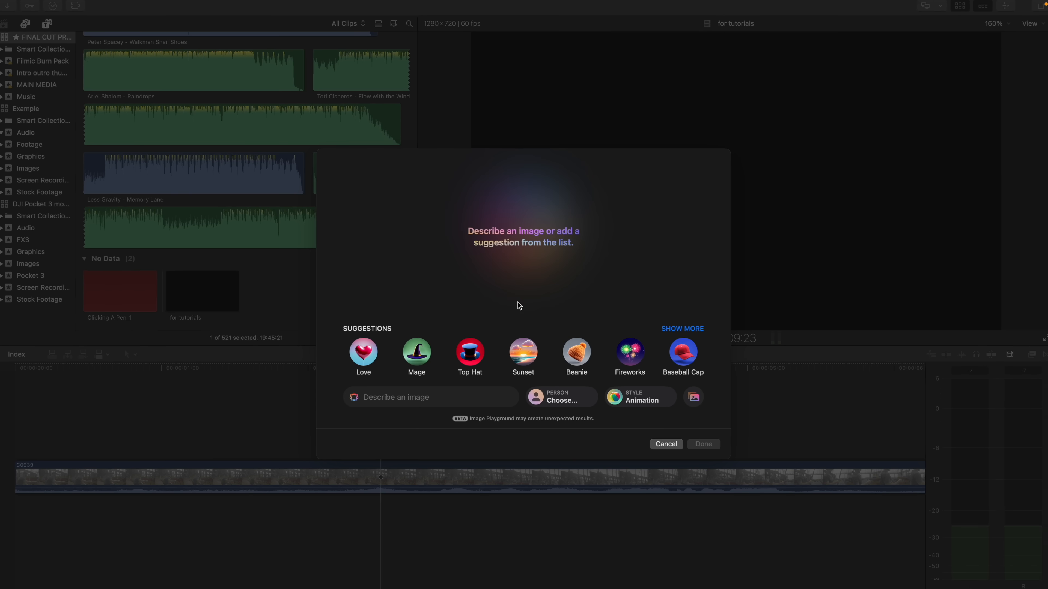
Choose a person's photo and confirm an animated likeness as the image starting point.
left_click(561, 396)
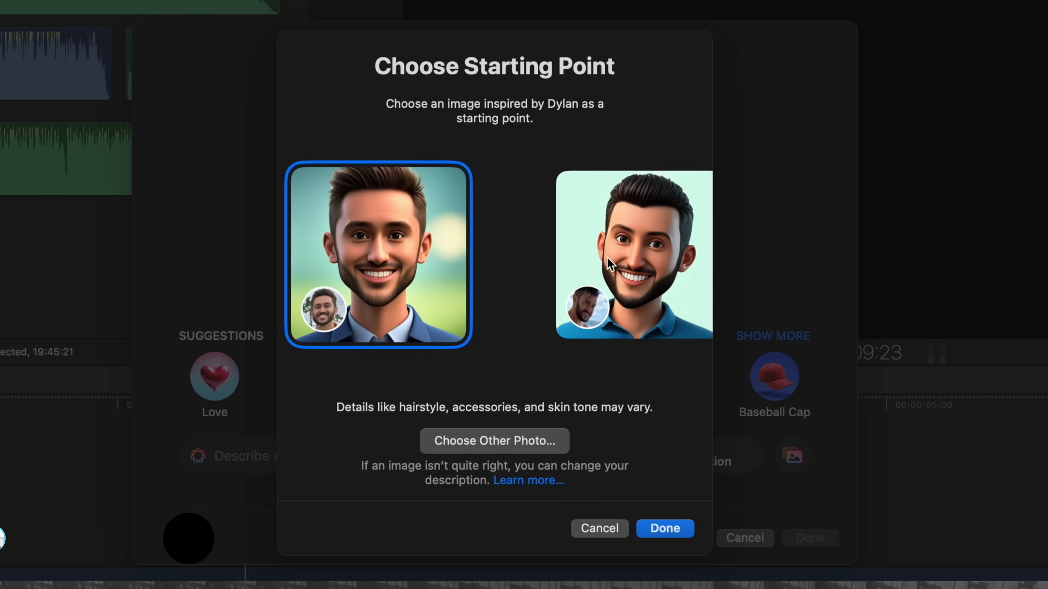
left_click(632, 255)
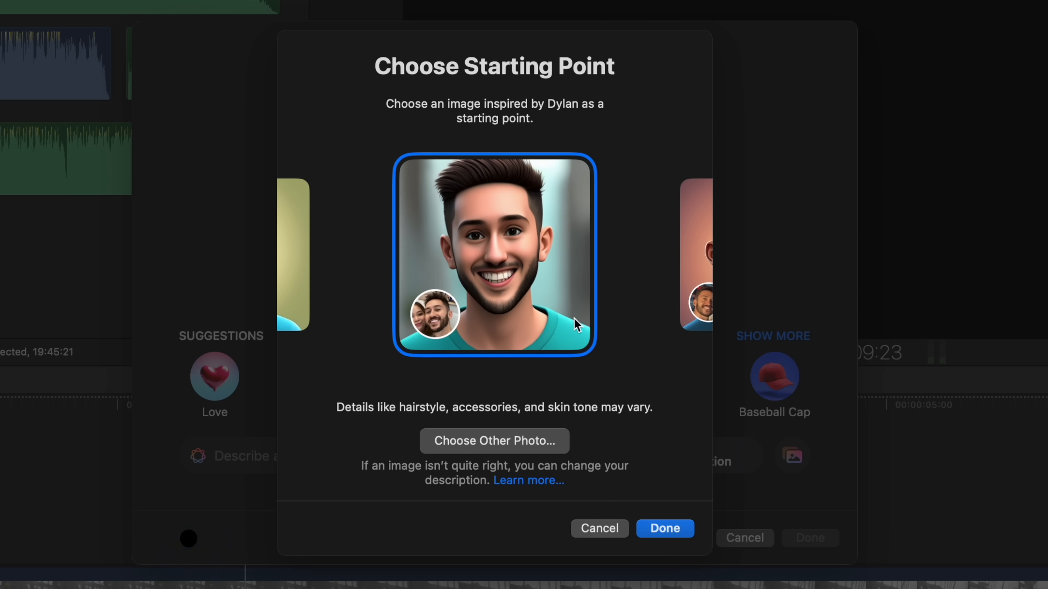
left_click(664, 529)
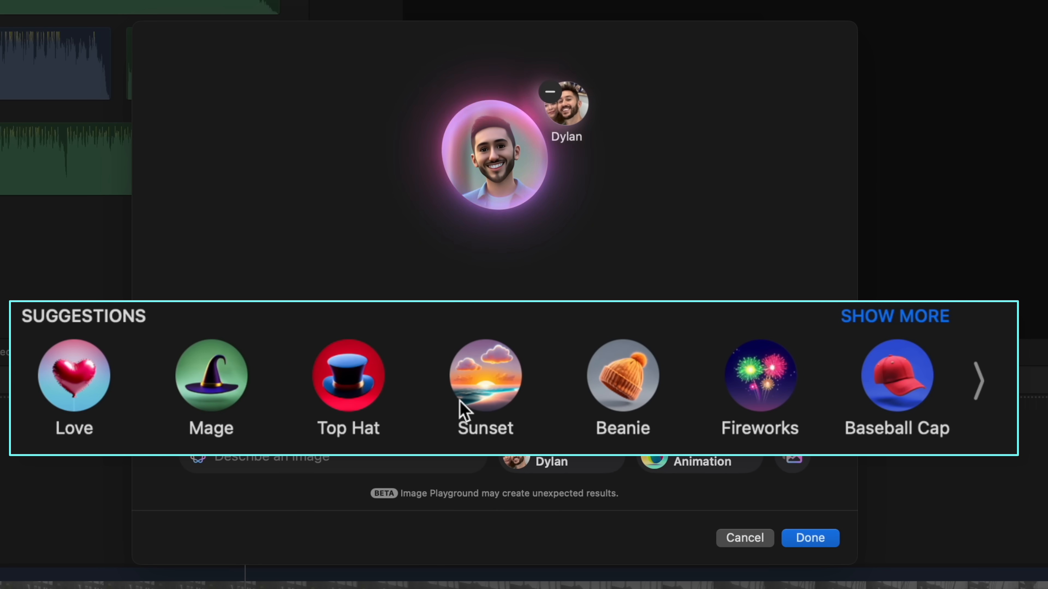
Add Sunset and Beanie concepts, compare Illustration and Animation styles, and accept the animated portrait.
left_click(485, 375)
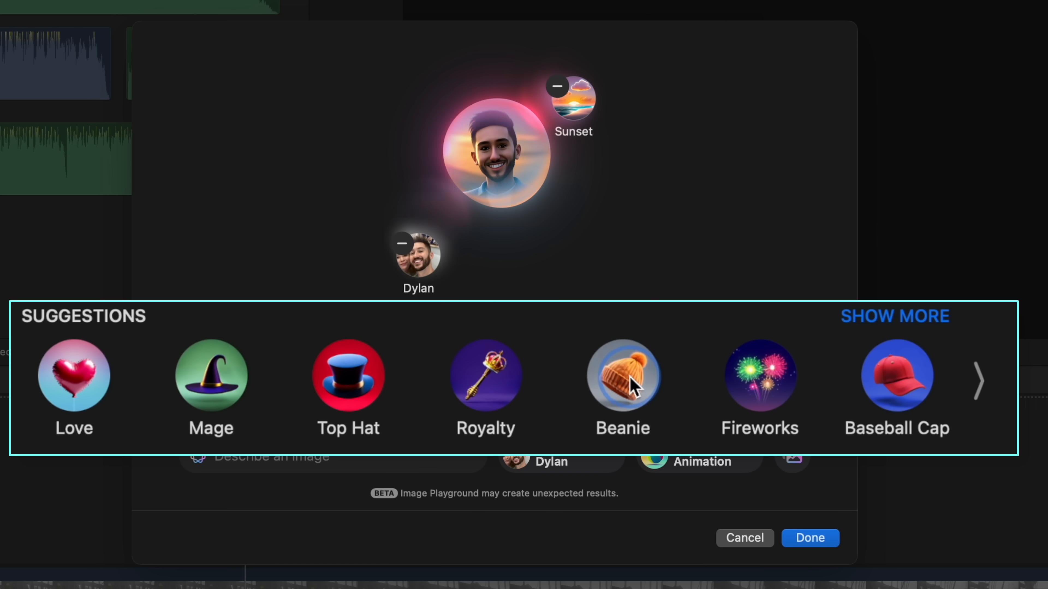
left_click(622, 375)
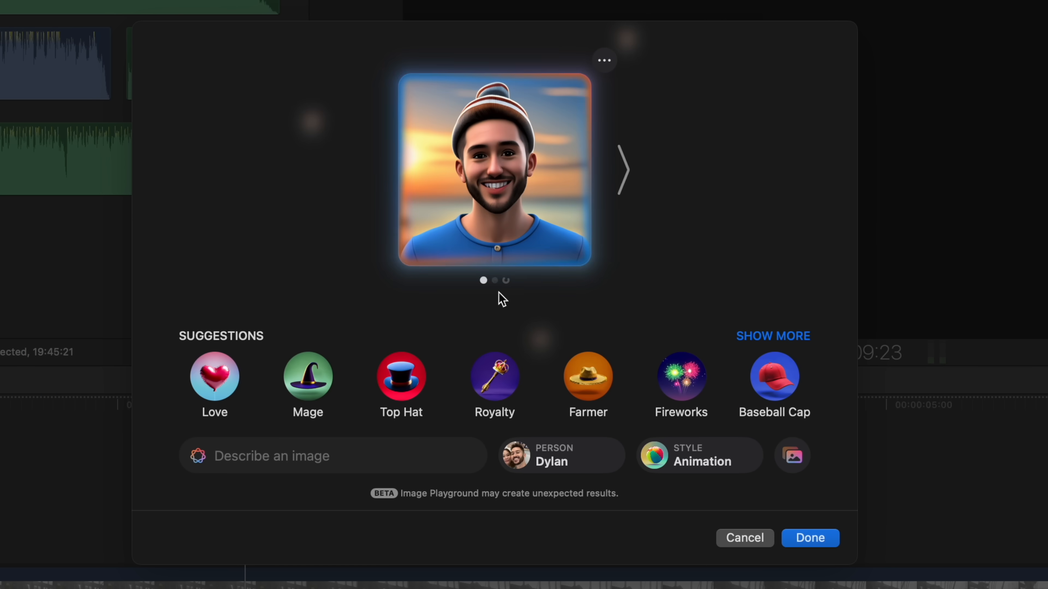
left_click(622, 169)
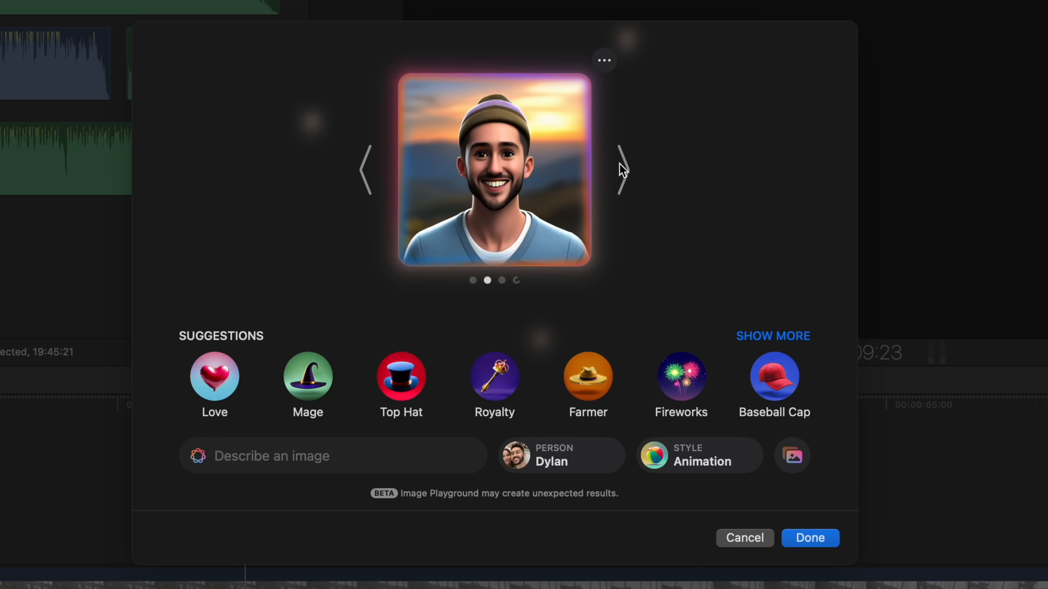
left_click(697, 455)
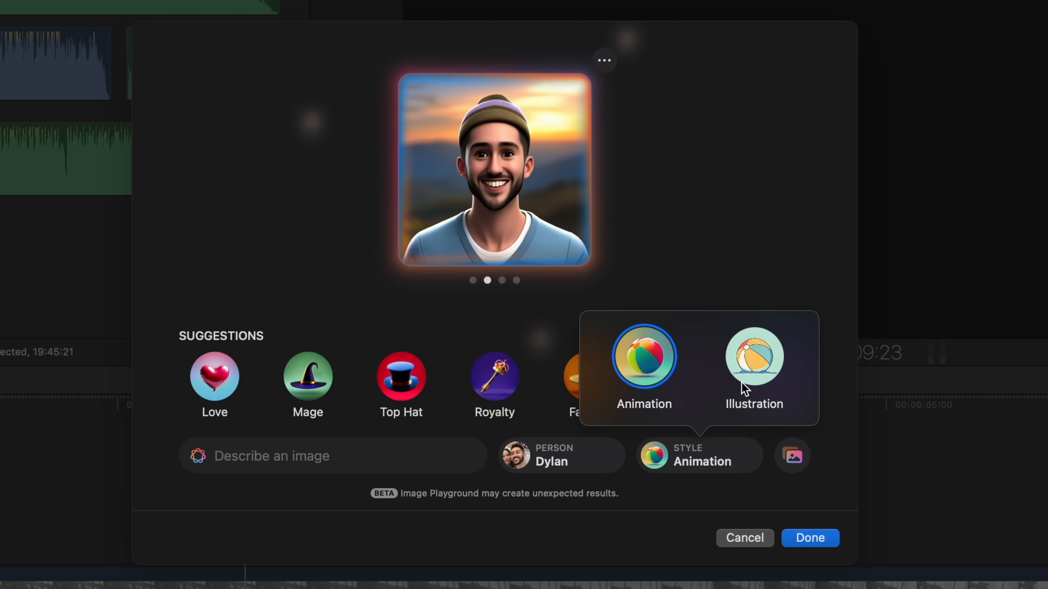
left_click(753, 356)
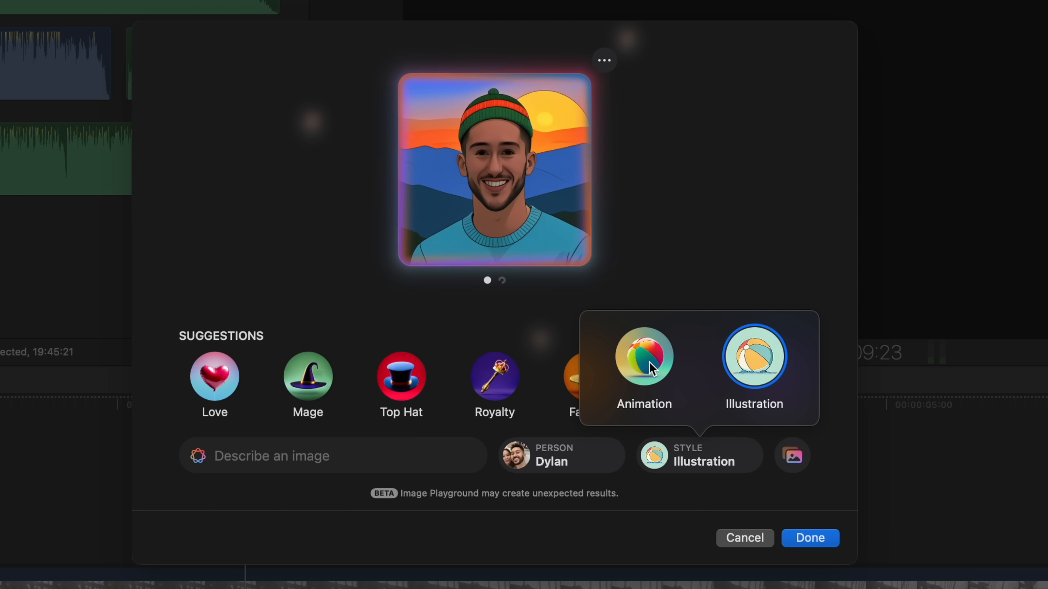
left_click(643, 356)
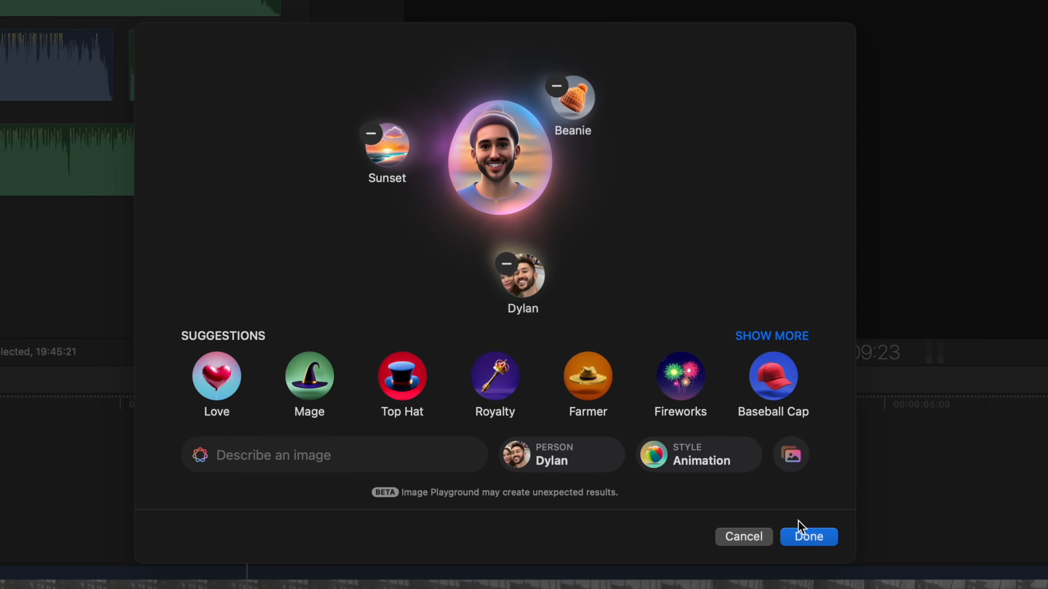
left_click(808, 536)
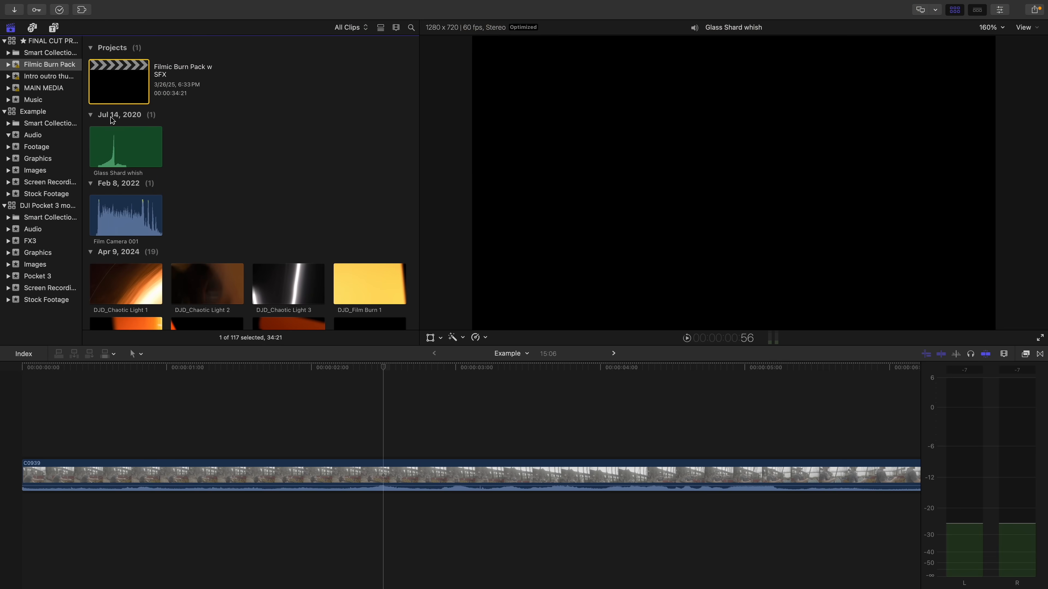
Apply the Quantec Room Simulator audio effect to the DJI clip of the woman taking photos.
left_click(108, 292)
type("quant")
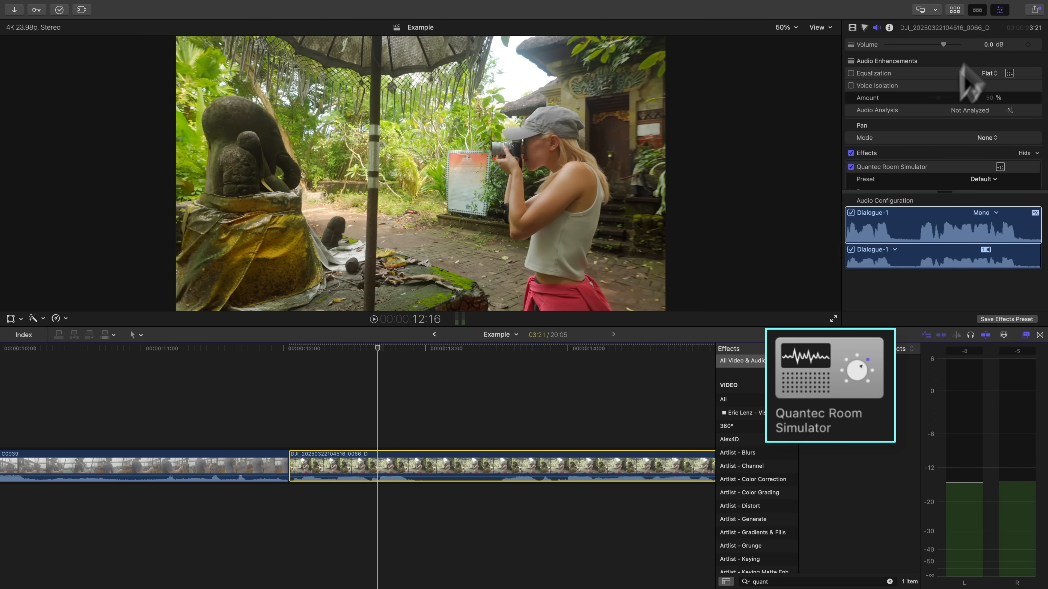
Choose the Royal Chamber preset in Quantec Room Simulator, then select the medium_whoosh_8 clip.
left_click(983, 179)
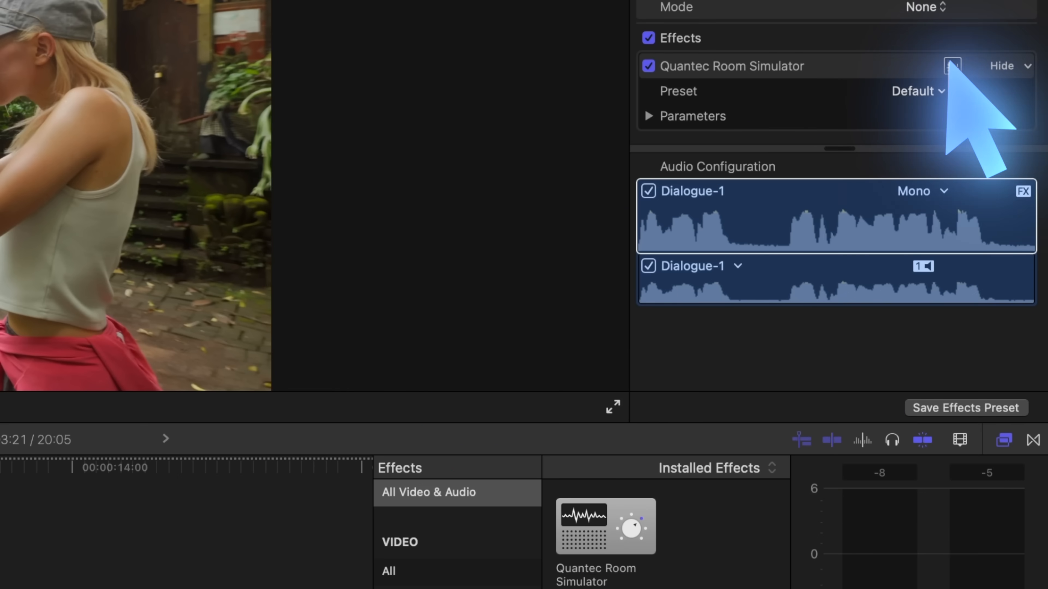
left_click(952, 65)
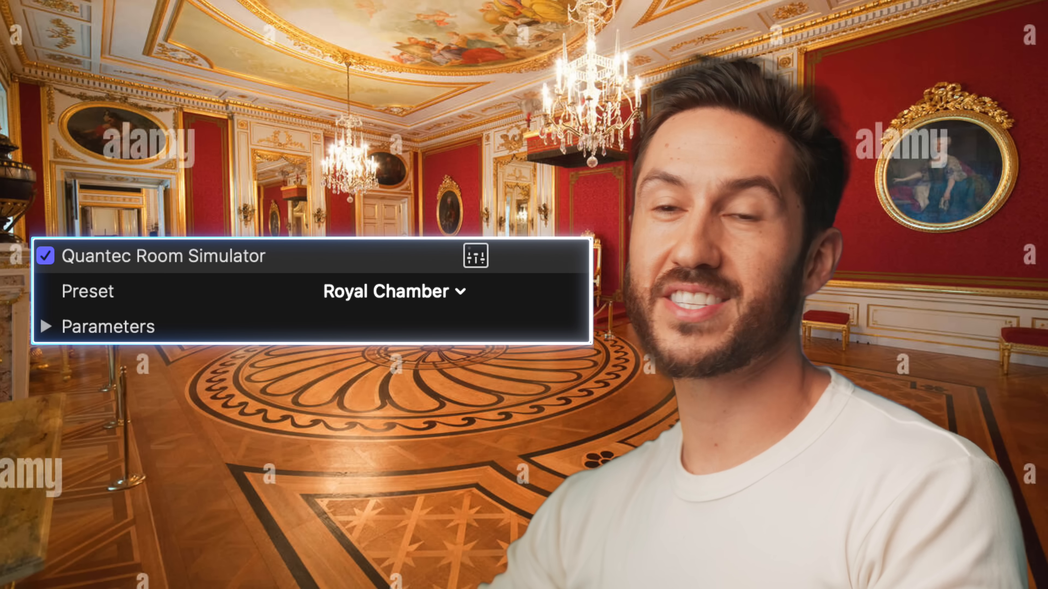
left_click(394, 291)
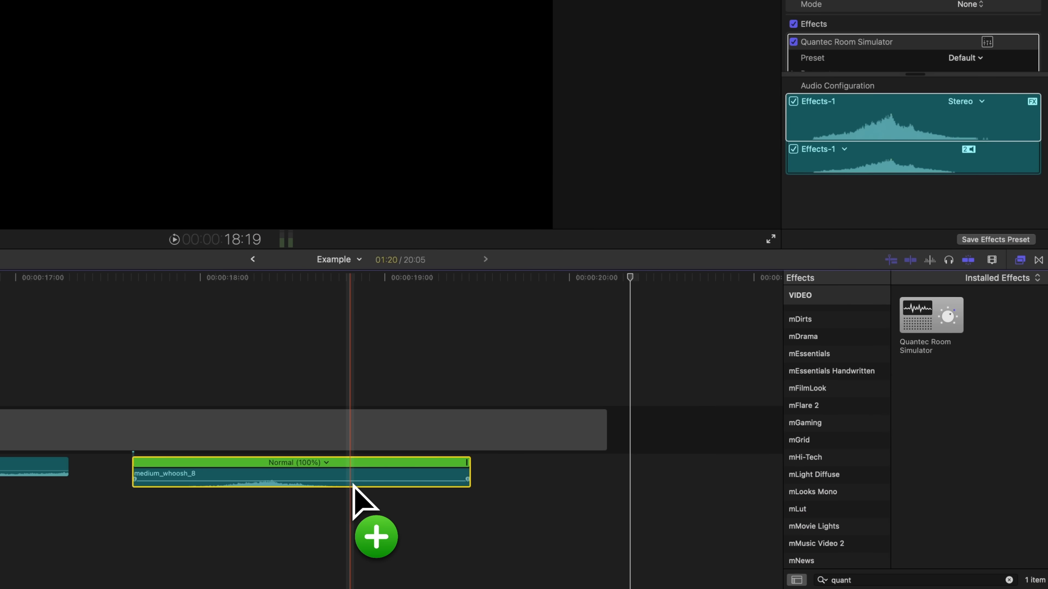
Create a hold frame on medium_whoosh_8 with Shift-H and add a Magnetic Mask to the multicam clip.
key("shift+h")
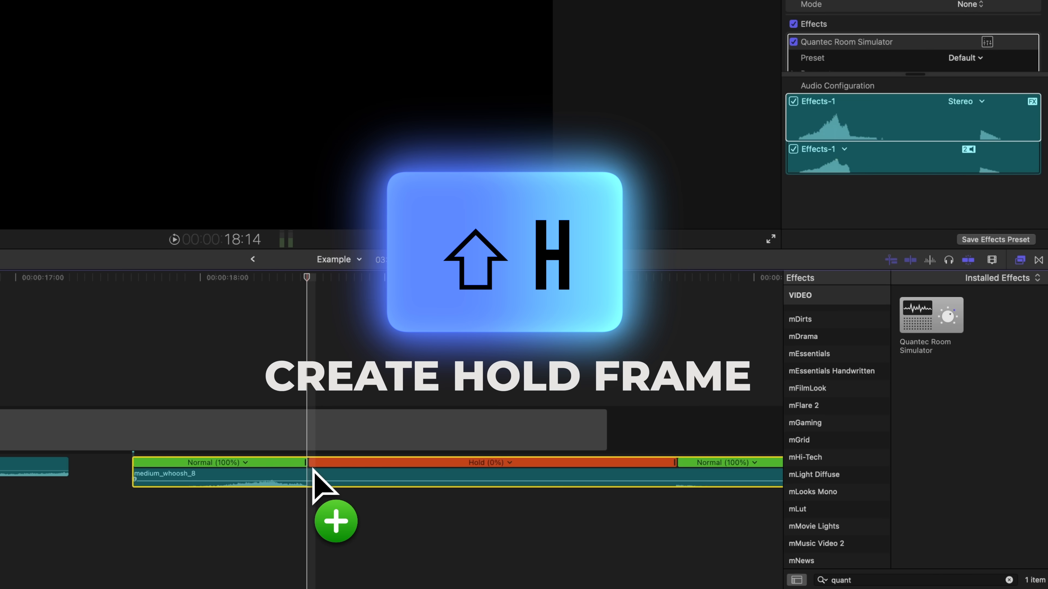
left_click(967, 59)
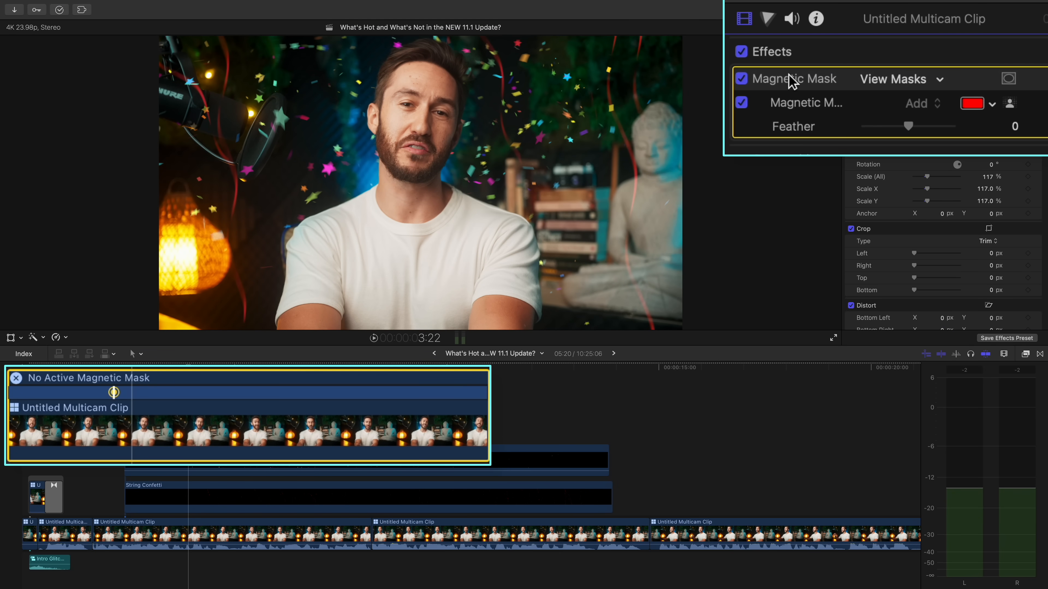
Scroll the timeline to the multicam clips around 00:06:37.
scroll("up", 3)
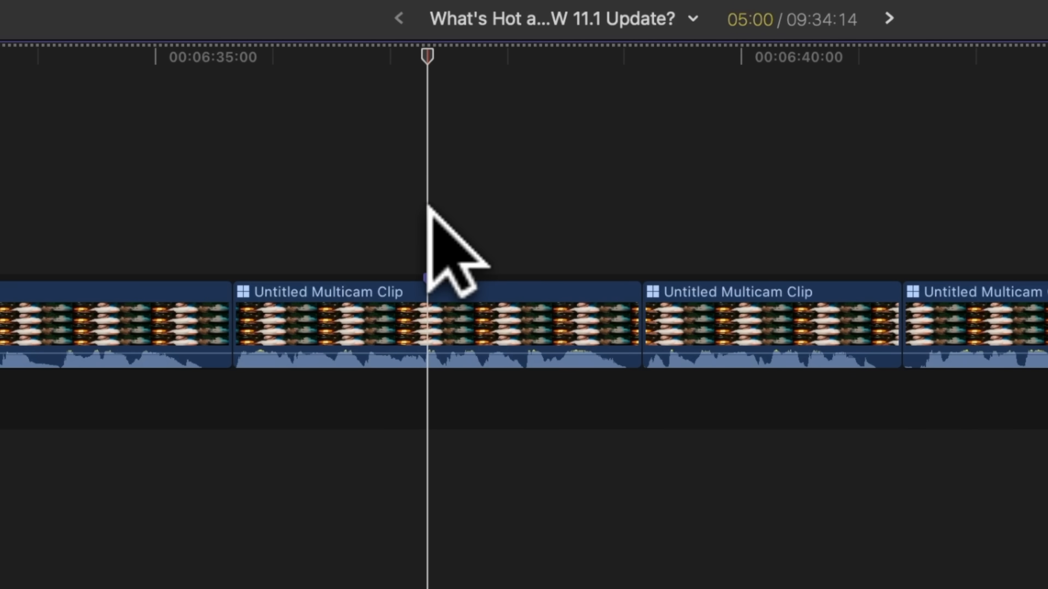
Open the Untitled Multicam Clip in the Angle Editor from its context menu.
right_click(426, 277)
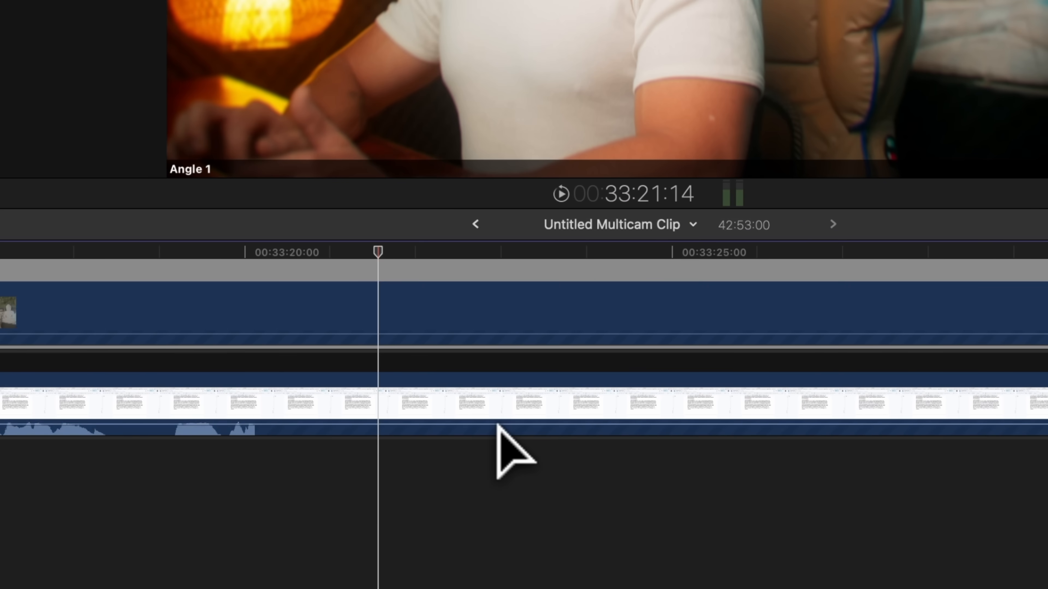
Reveal the selected angle's source clip in the browser's Footage collection with Shift-F.
key("shift+f")
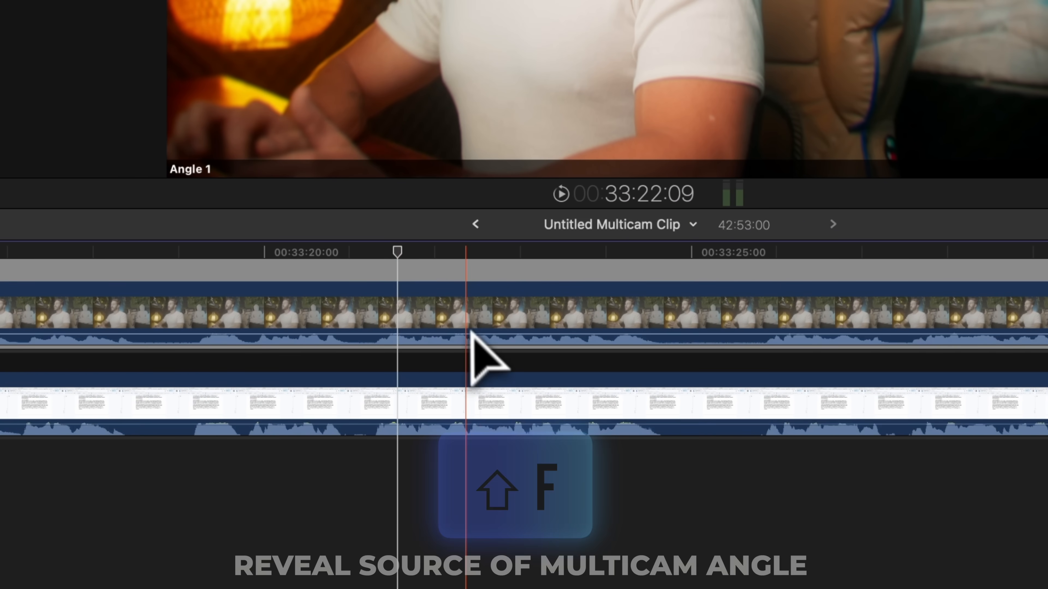
key("shift+f")
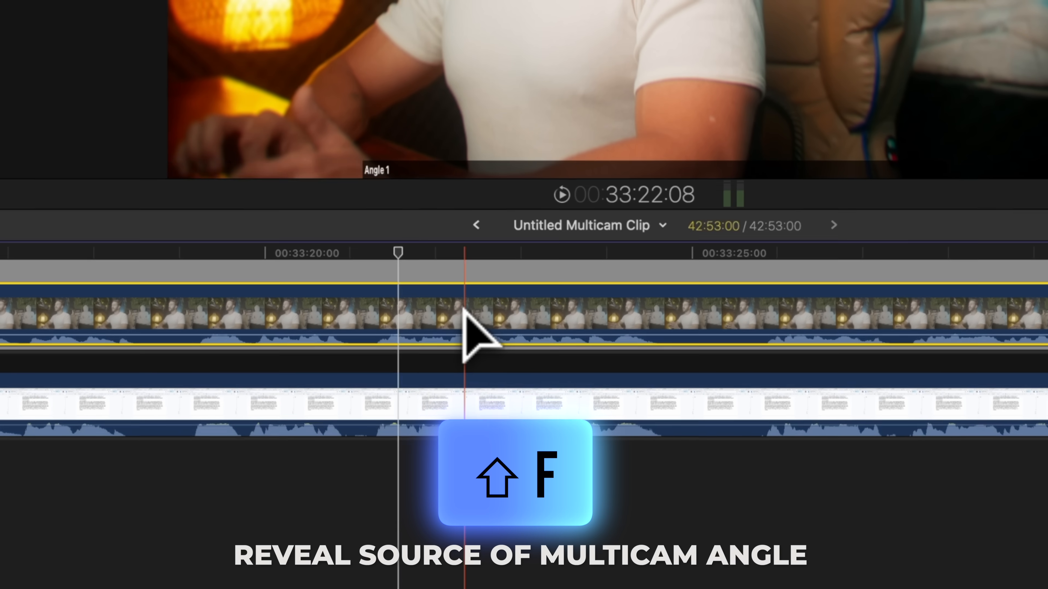
key("shift+f")
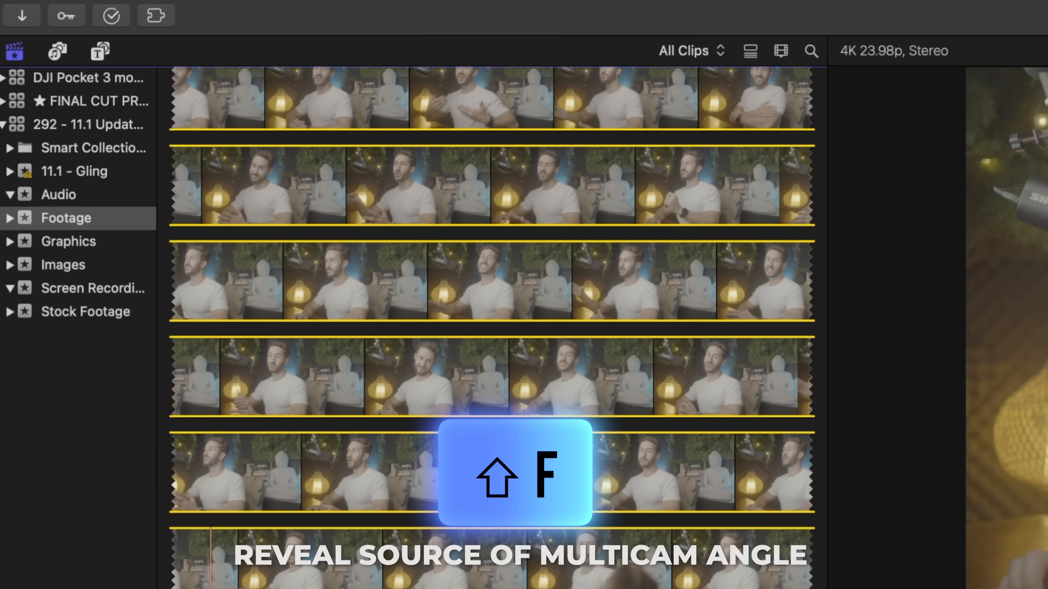